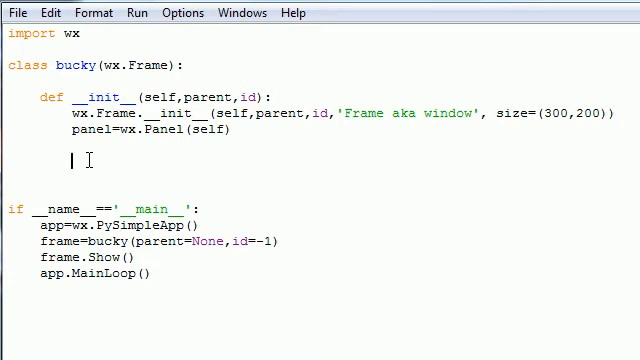
- Begin the line box=wx.TextEntryDialog(None, below the panel line
type("box")
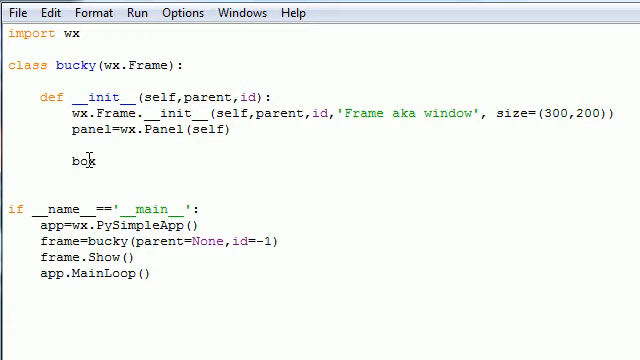
type("=")
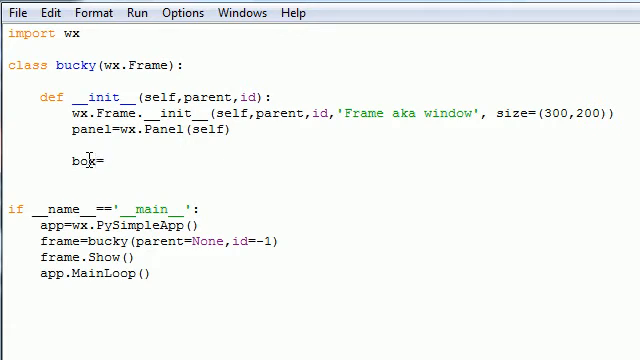
type("=")
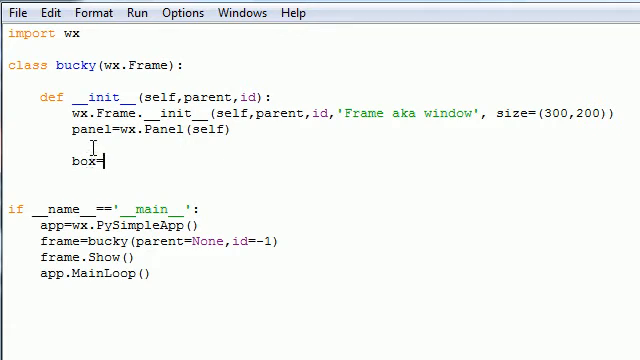
type("=wx")
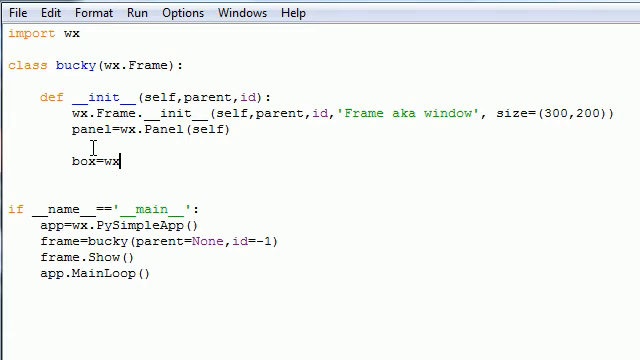
type(".Text")
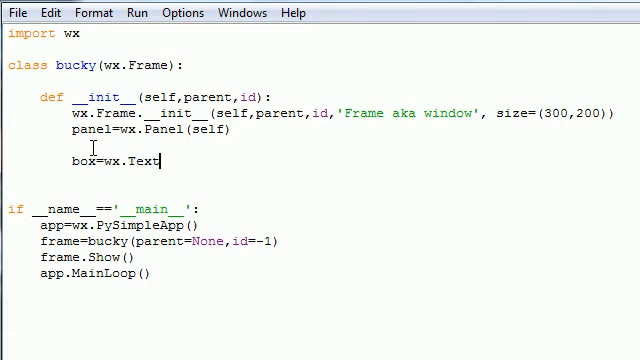
type("E")
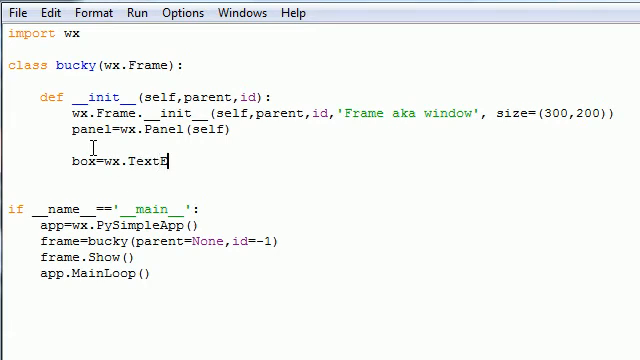
type("ntry")
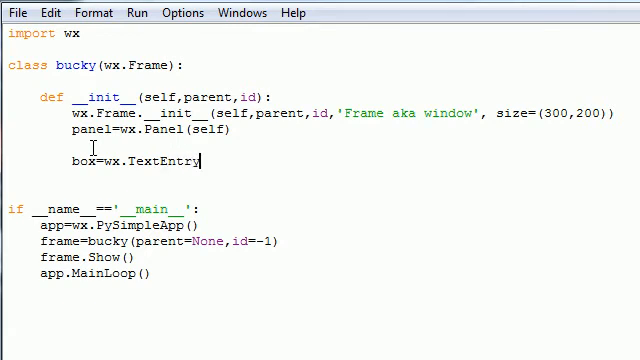
type("Dialog(")
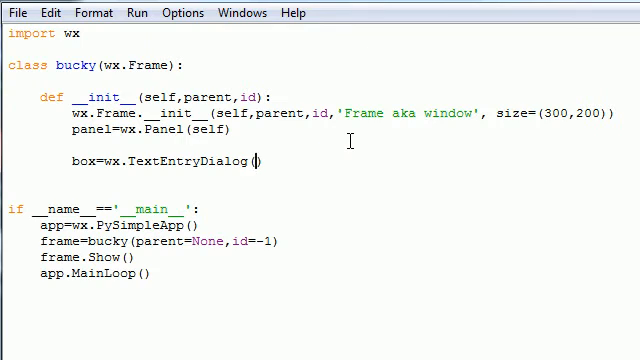
type("Non")
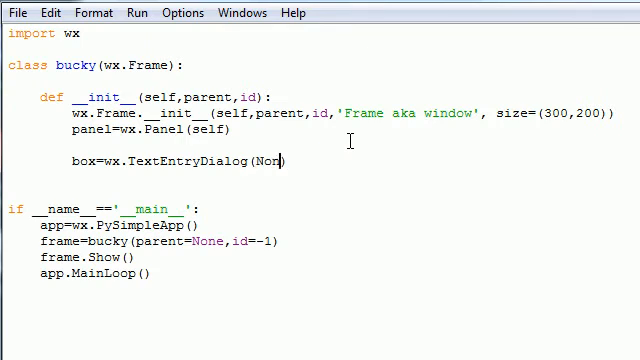
type("e,")
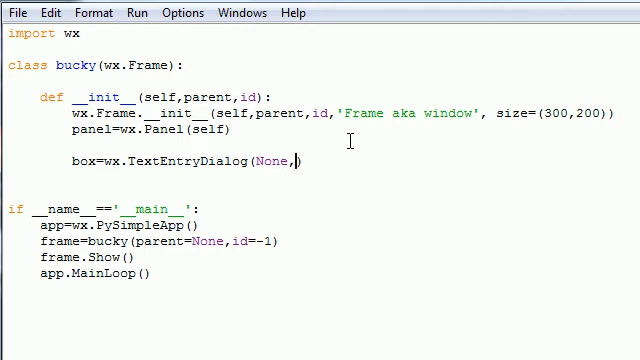
- Add the dialog arguments "Whats ur name?", "Title" and "default text"
type("\"")
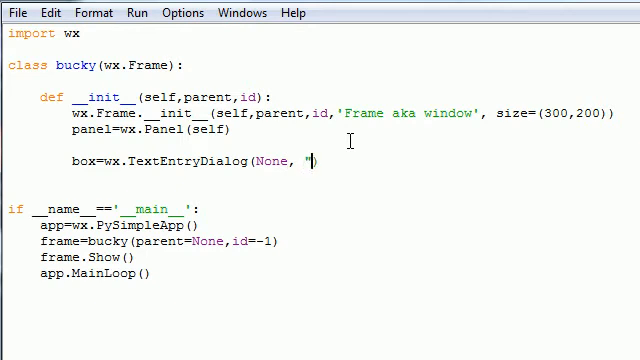
type("\"")
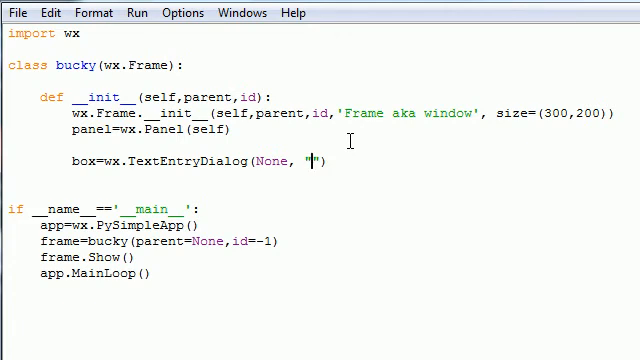
type("g")
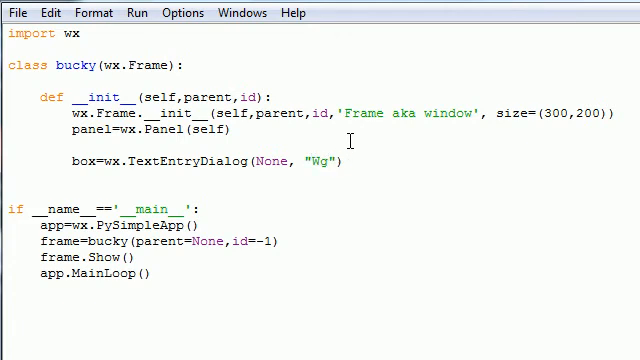
type("hats ur name?")
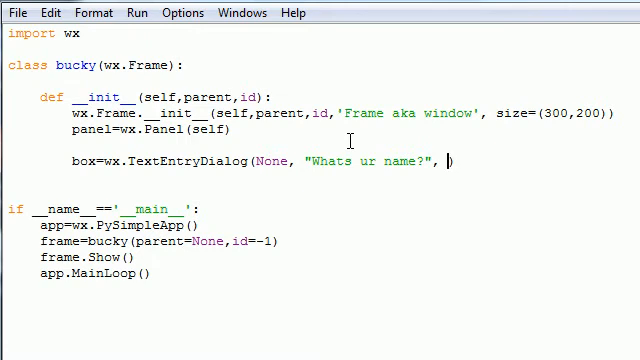
type("\"")
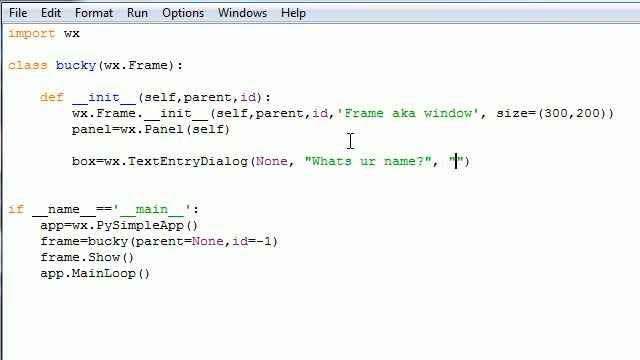
type("Title")
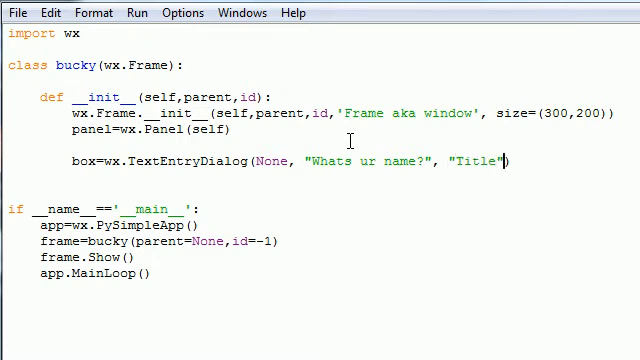
type(",")
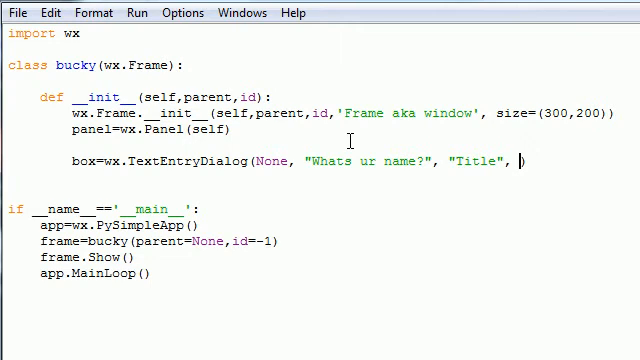
type("\"\"")
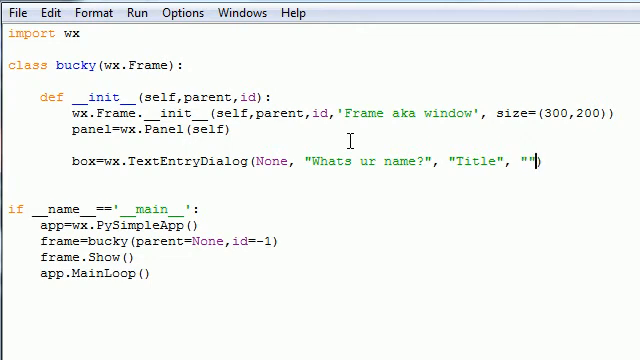
type("default te")
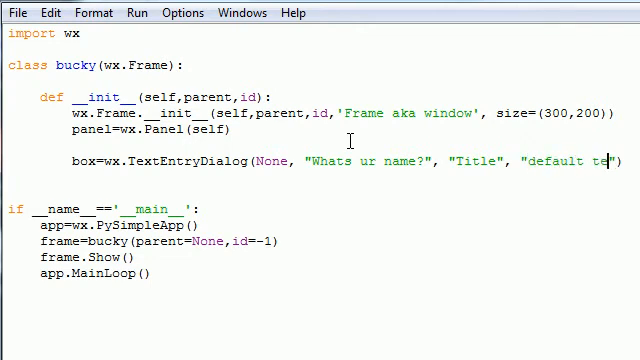
type("xt")
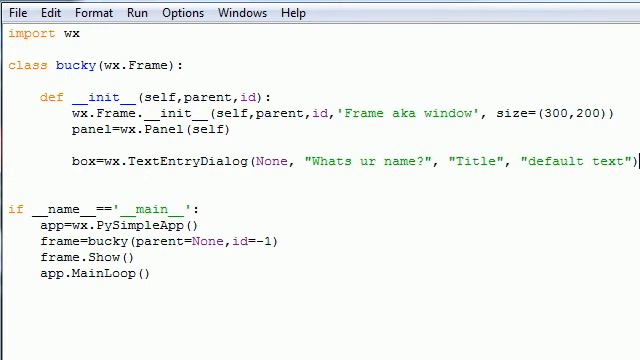
- Start a new blank line beneath the TextEntryDialog statement in the constructor
key("Return")
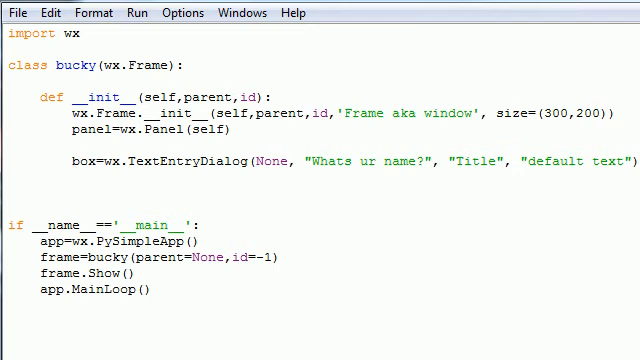
left_click(72, 182)
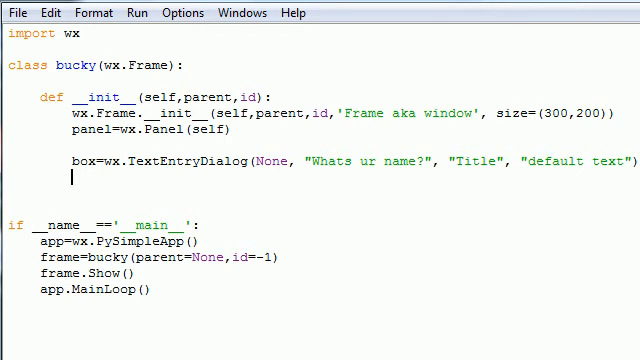
- Write the condition if box.ShowModal()==wx.ID_OK:
type("if")
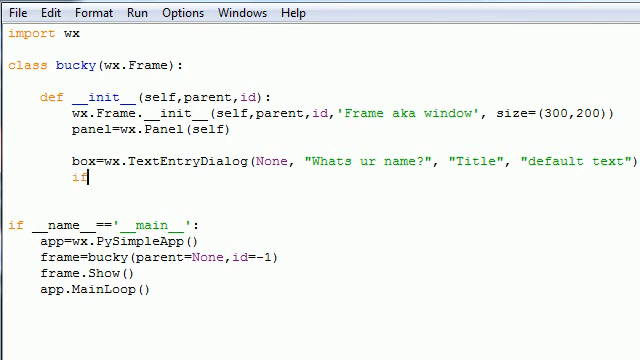
type("bo")
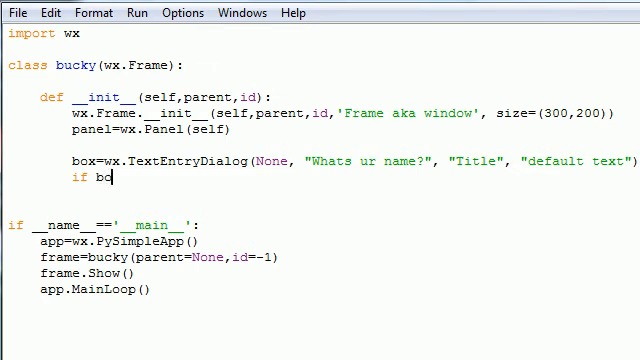
type("x.Sh")
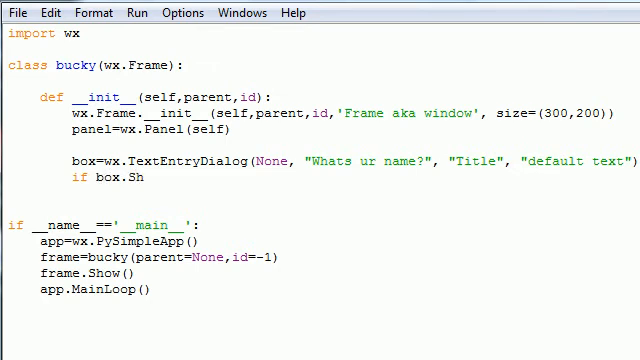
type("owModal")
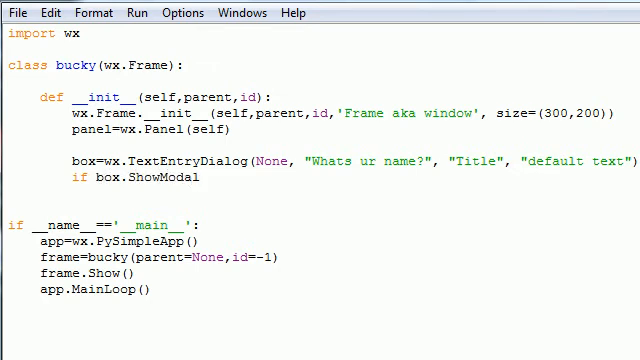
type("()==")
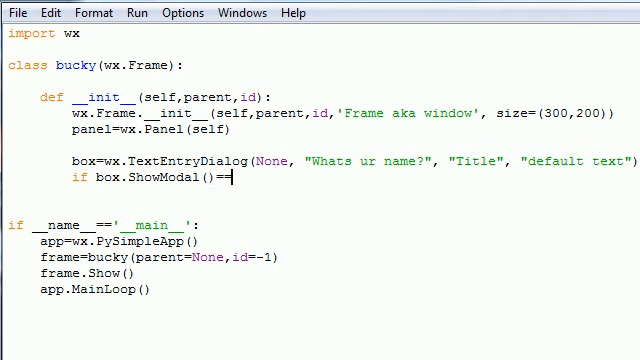
type("wx")
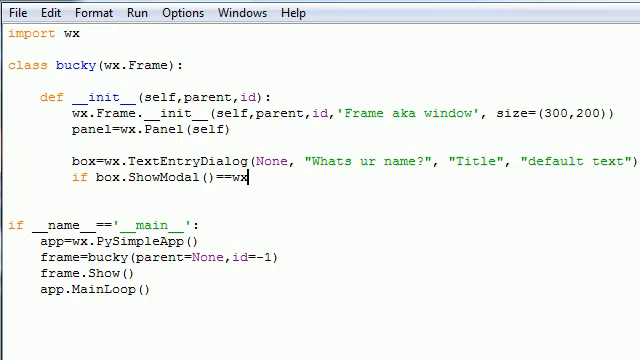
type(".ID_")
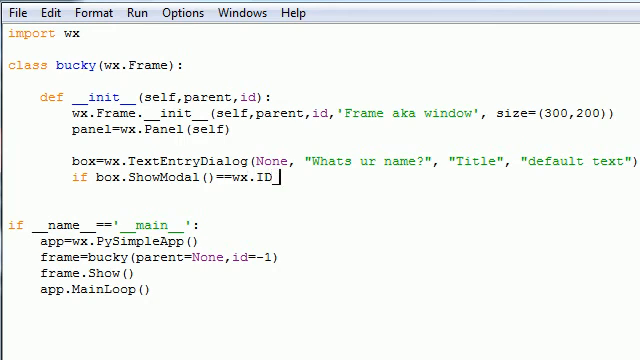
type("OK")
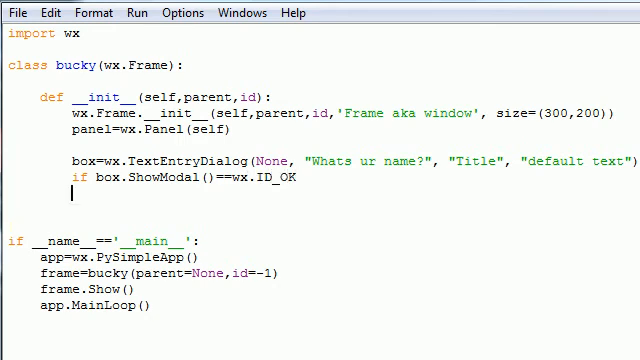
- On the next line, store the entered text with answer=box.GetValue()
key("Backspace")
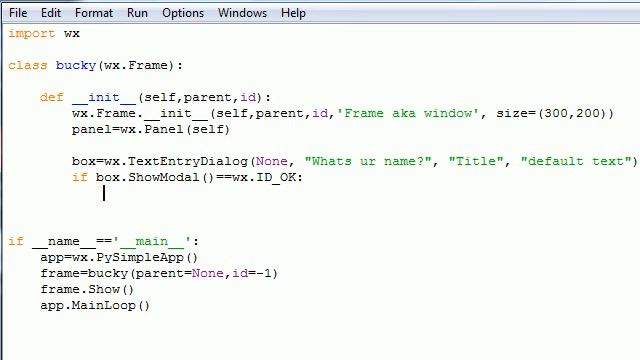
type("answer=")
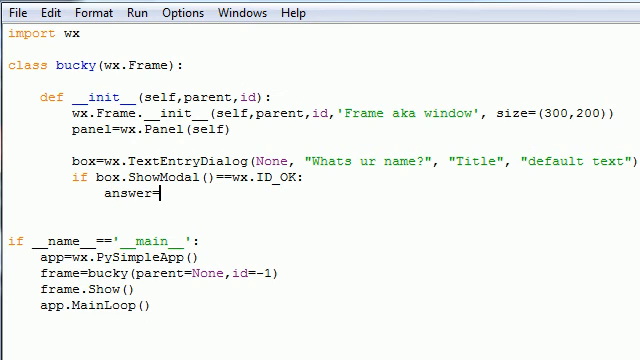
type("box.")
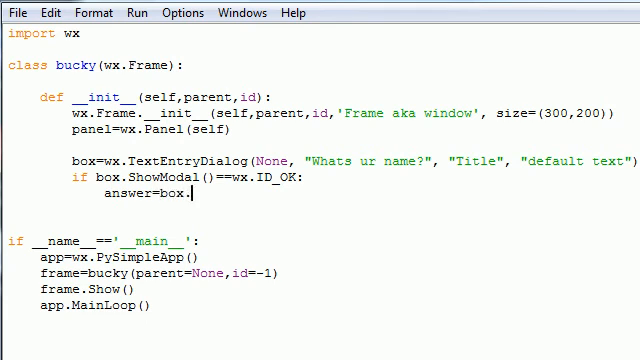
type("GetValue()")
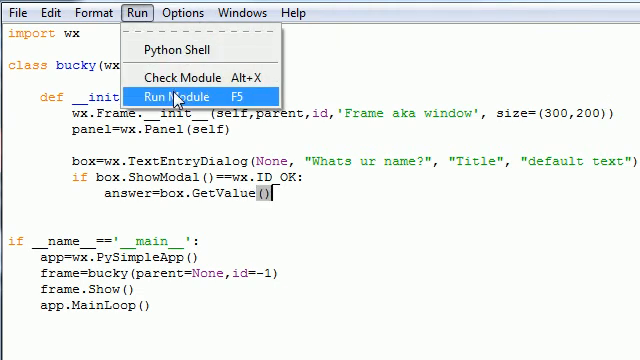
- Run the module and replace 'default text' with a typed answer in the Title dialog
left_click(179, 97)
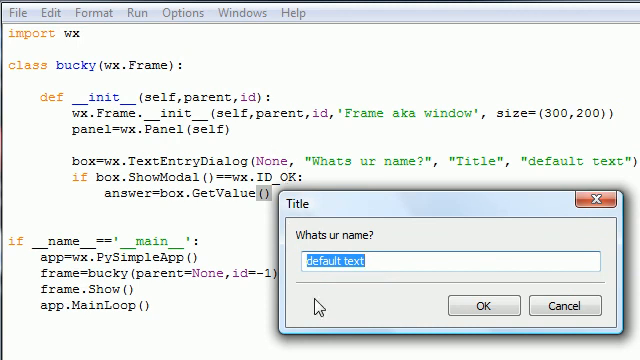
mouse_move(311, 239)
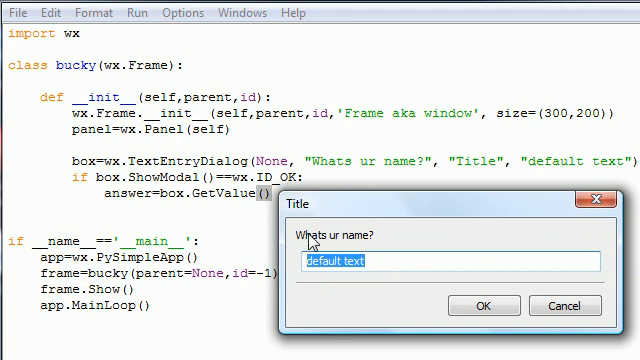
mouse_move(363, 238)
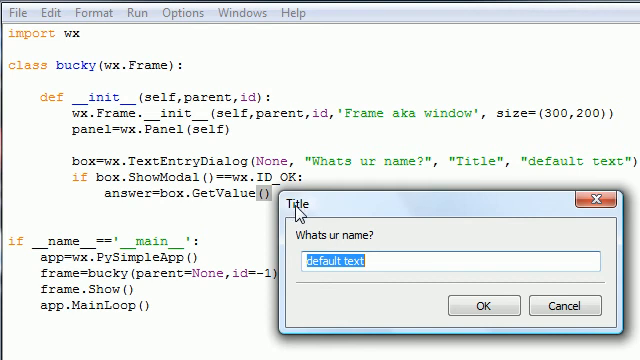
left_click(395, 262)
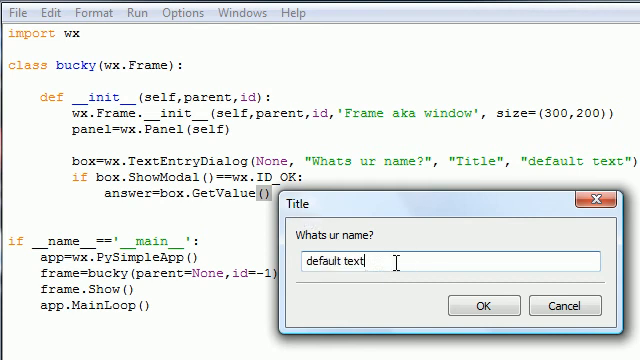
type("geg")
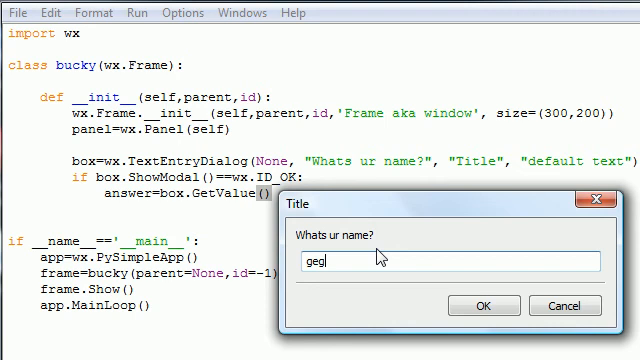
type("frefreqwf")
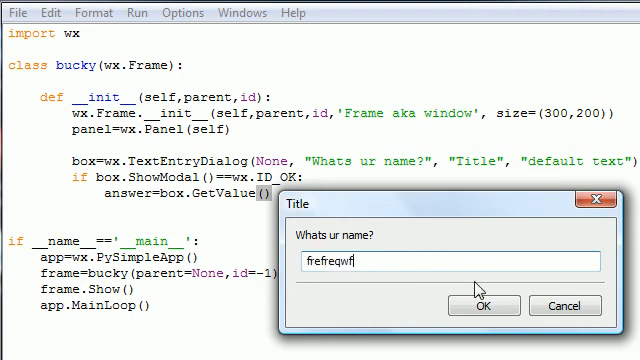
type("we")
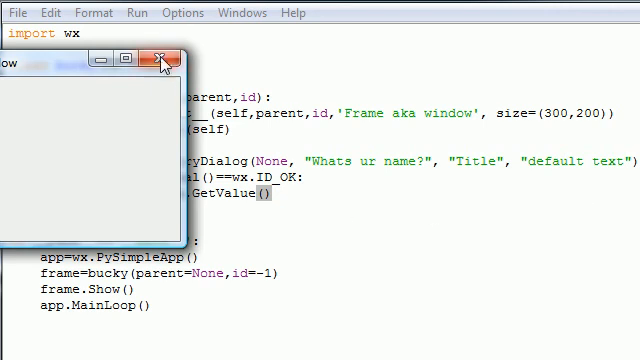
- Close the 'Frame aka window' window to return to the IDLE script
left_click(160, 58)
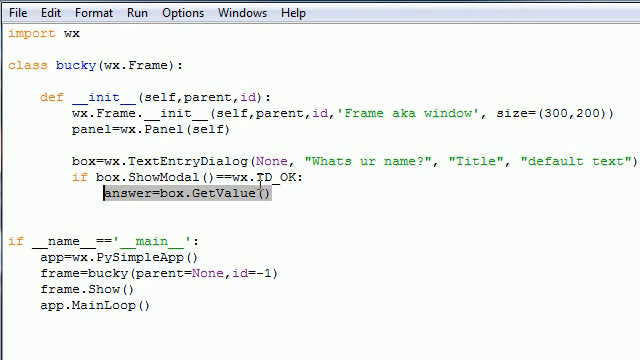
mouse_move(228, 235)
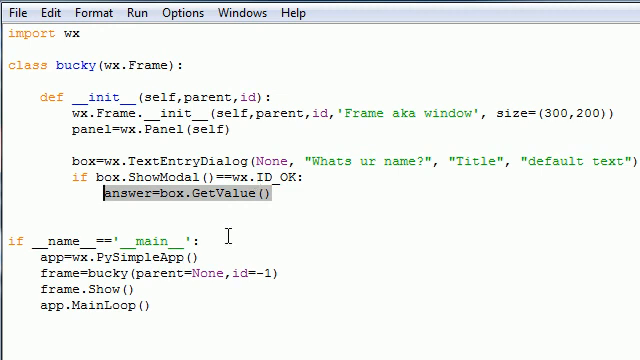